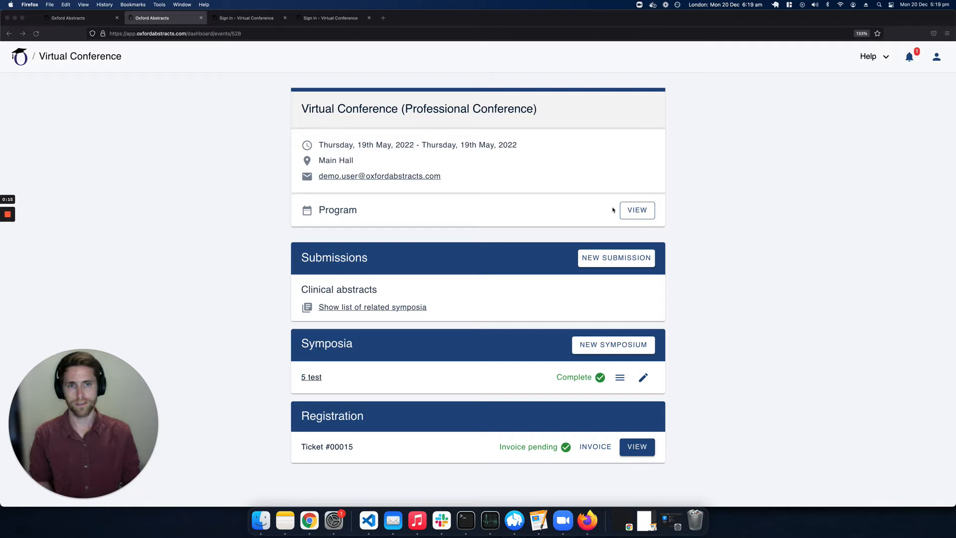
mouse_move(637, 210)
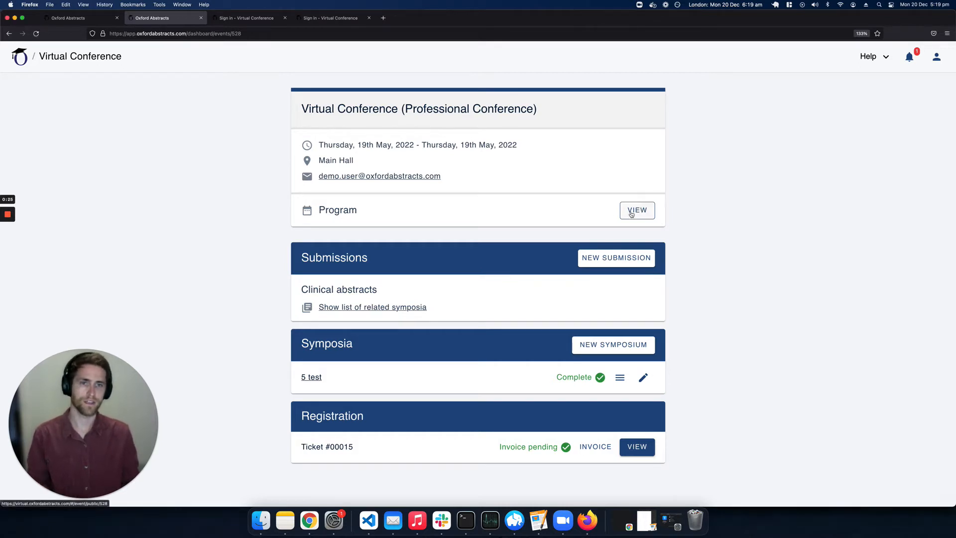
Open the Program view of the virtual conference site from the event dashboard.
left_click(637, 210)
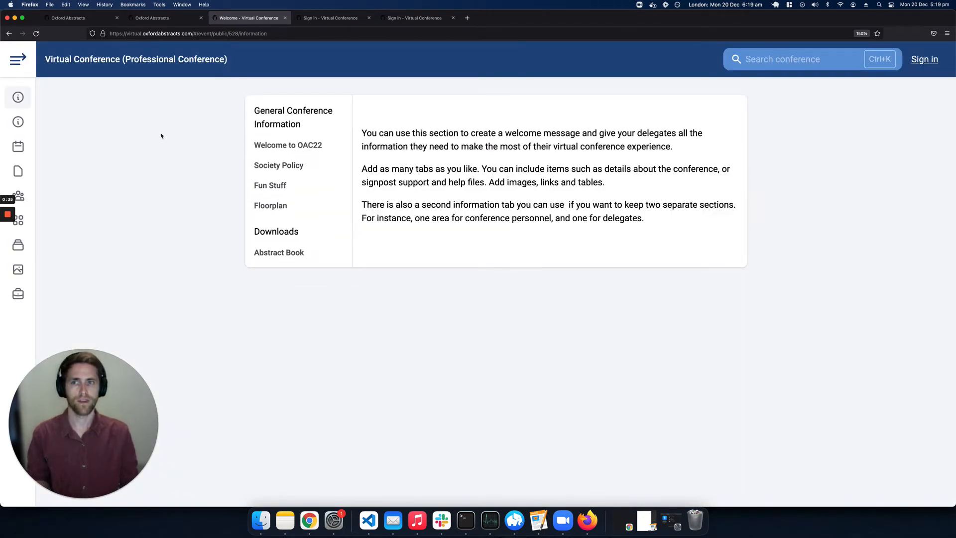
View the 18 May schedule, inspect the Searching for solutions session details, and close them.
left_click(18, 146)
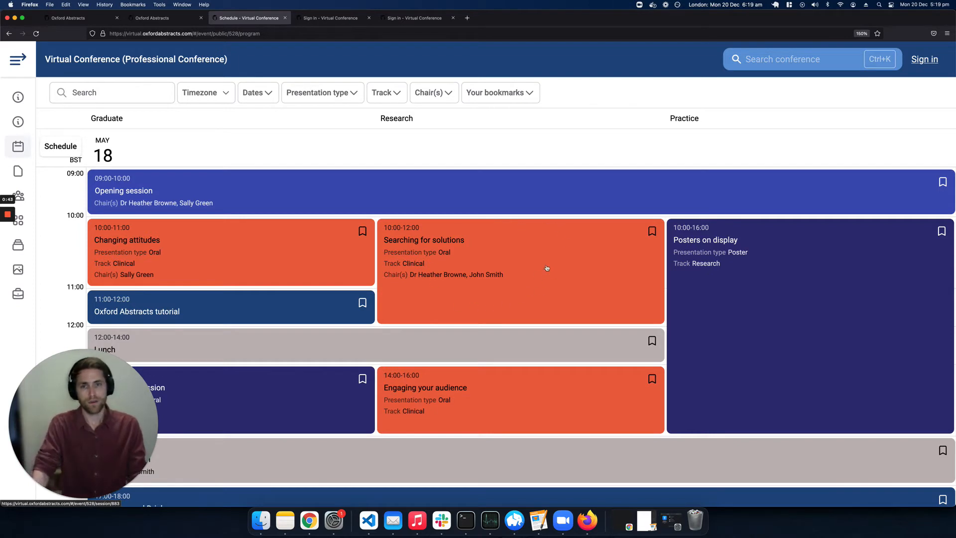
mouse_move(574, 254)
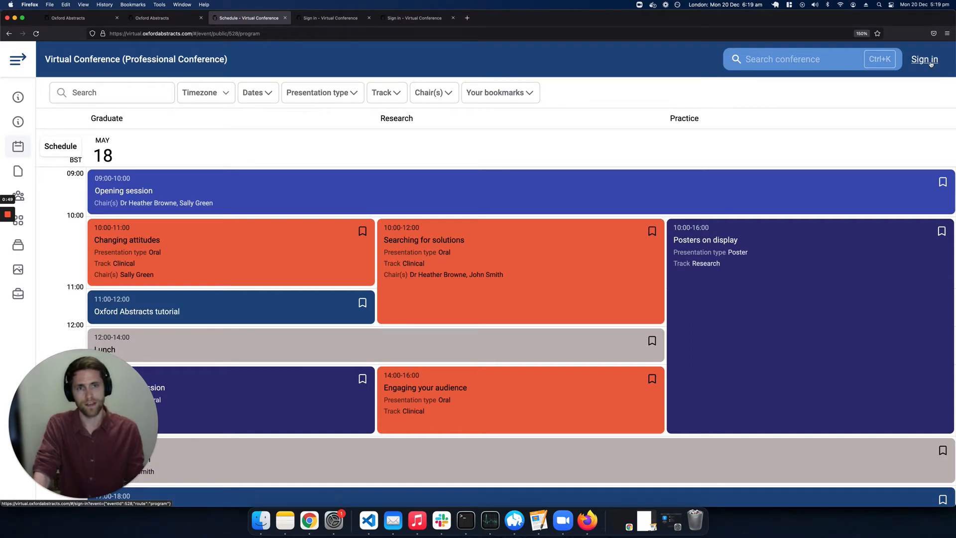
left_click(423, 240)
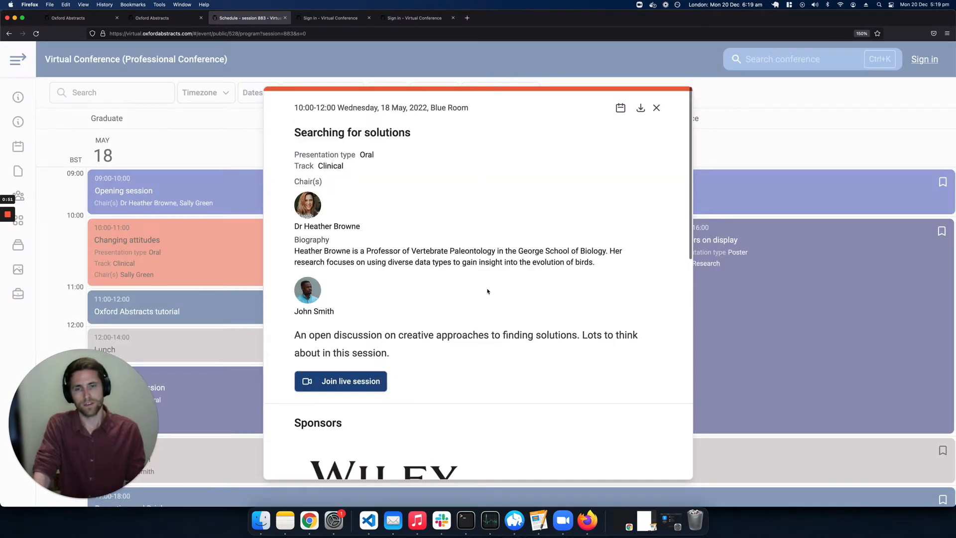
scroll("down", 3)
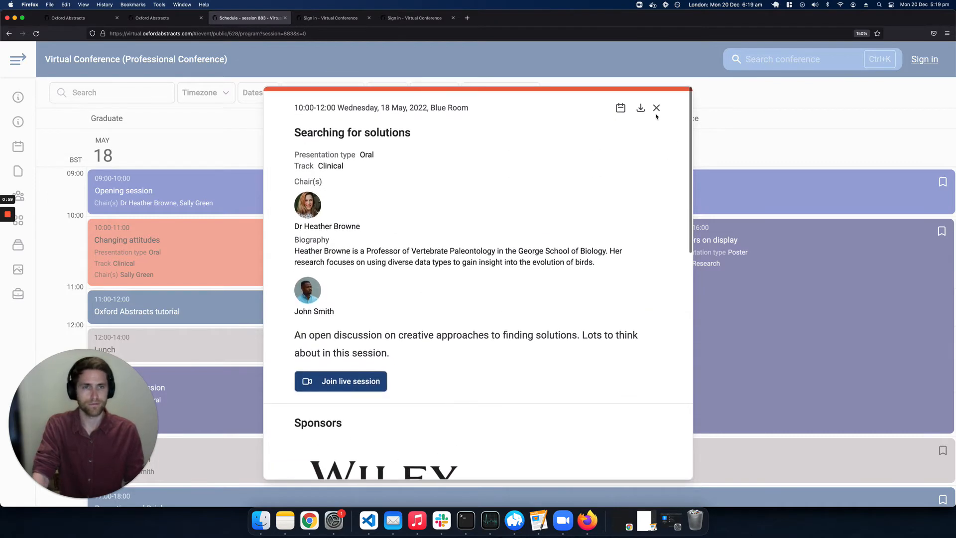
left_click(656, 108)
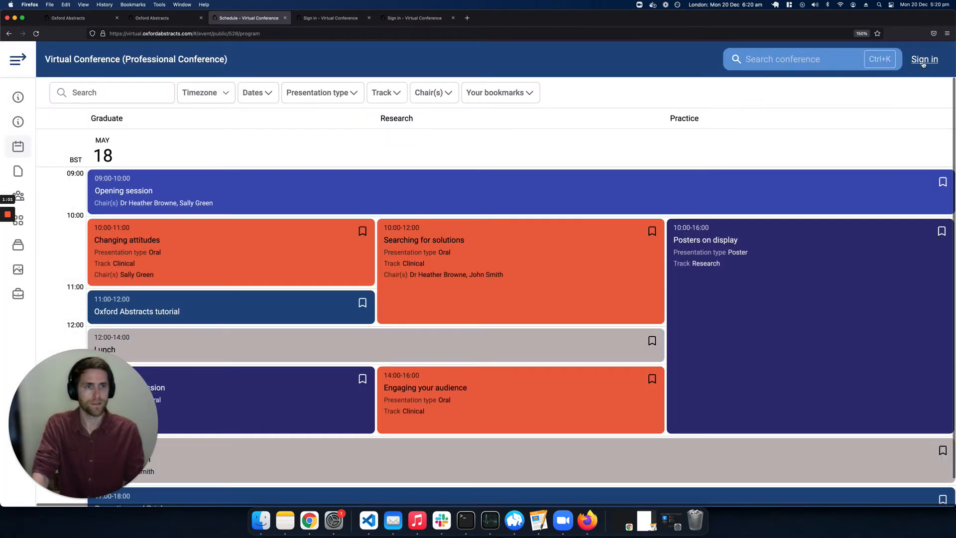
left_click(924, 59)
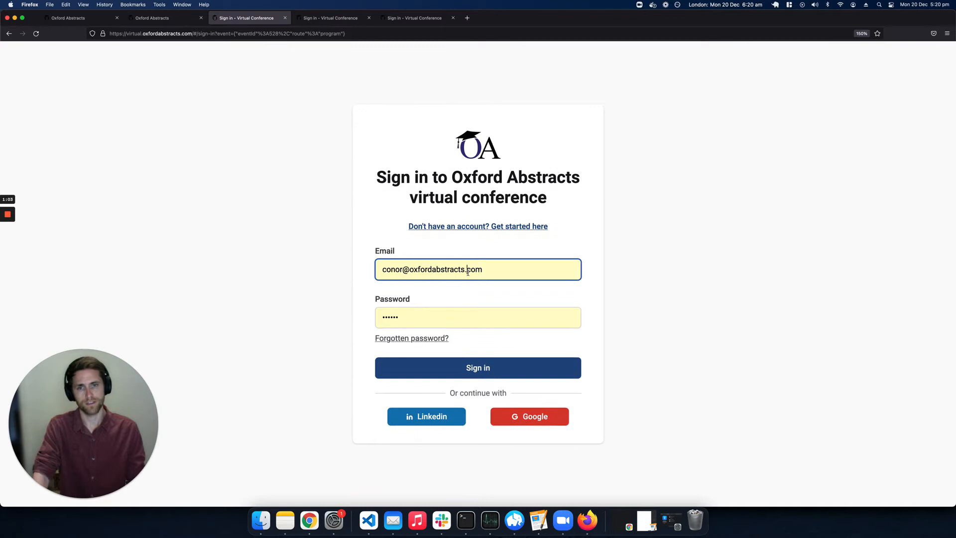
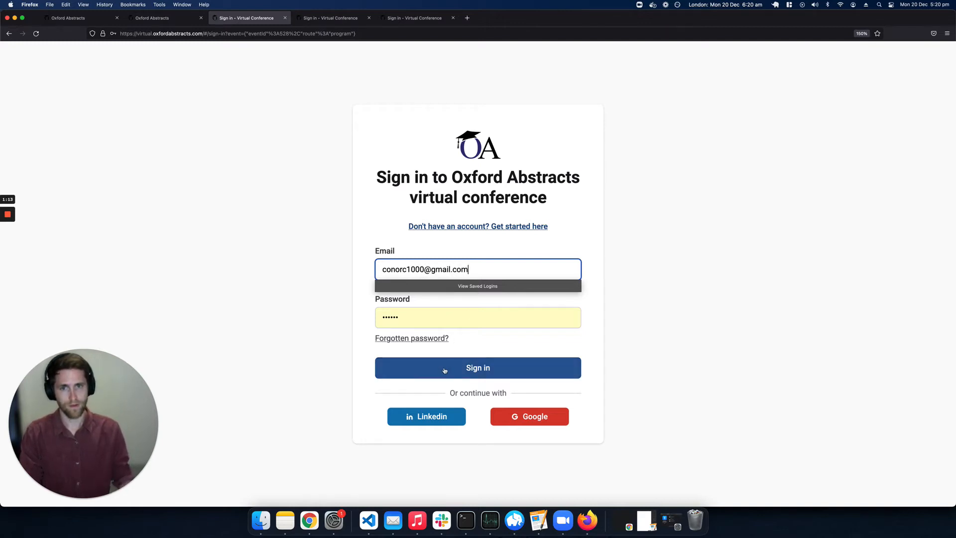
left_click(477, 368)
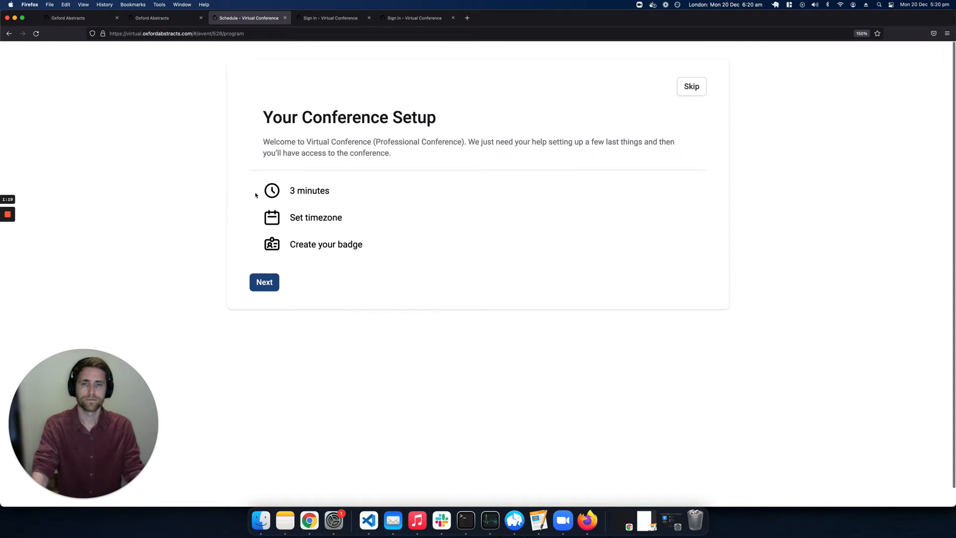
mouse_move(364, 222)
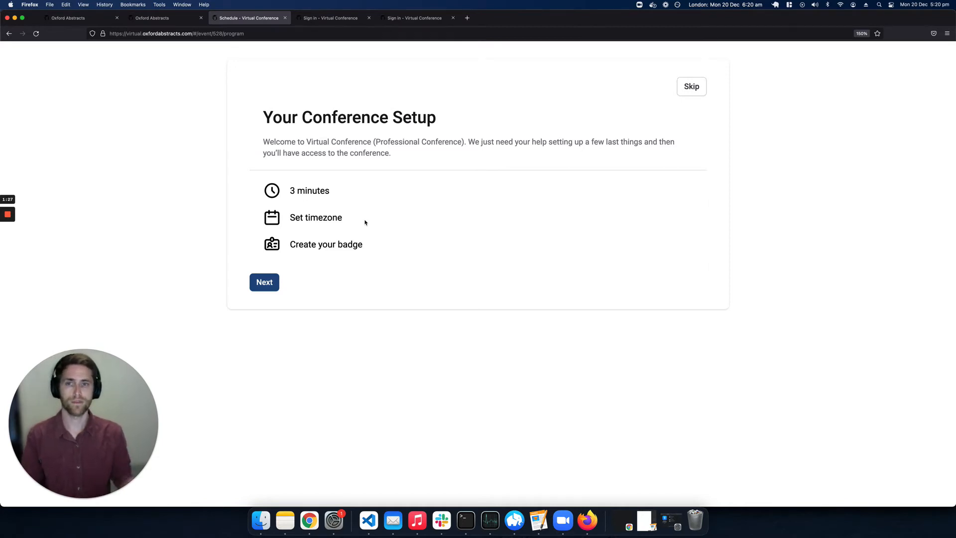
Set the local timezone to -06:00 Central Time - Guatemala City and continue to the name tag step.
left_click(264, 282)
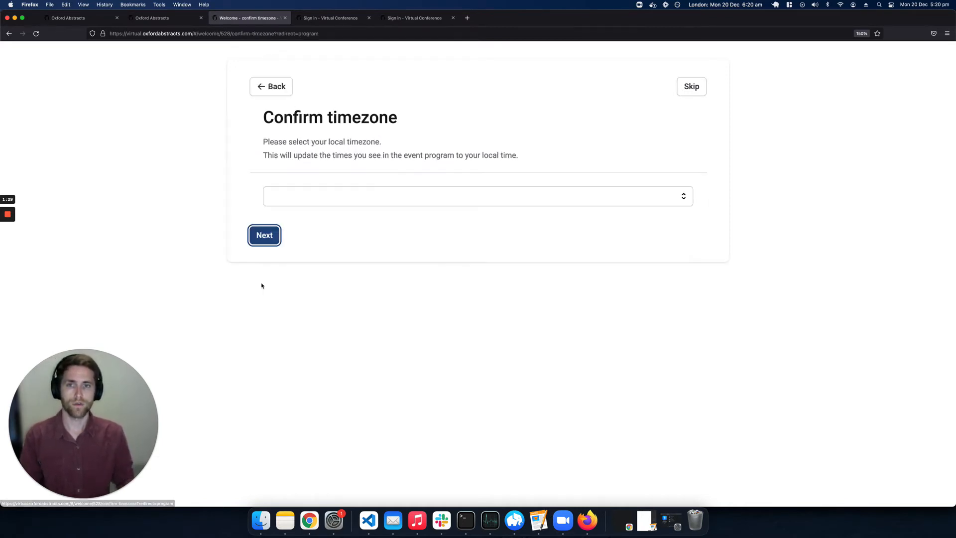
left_click(476, 196)
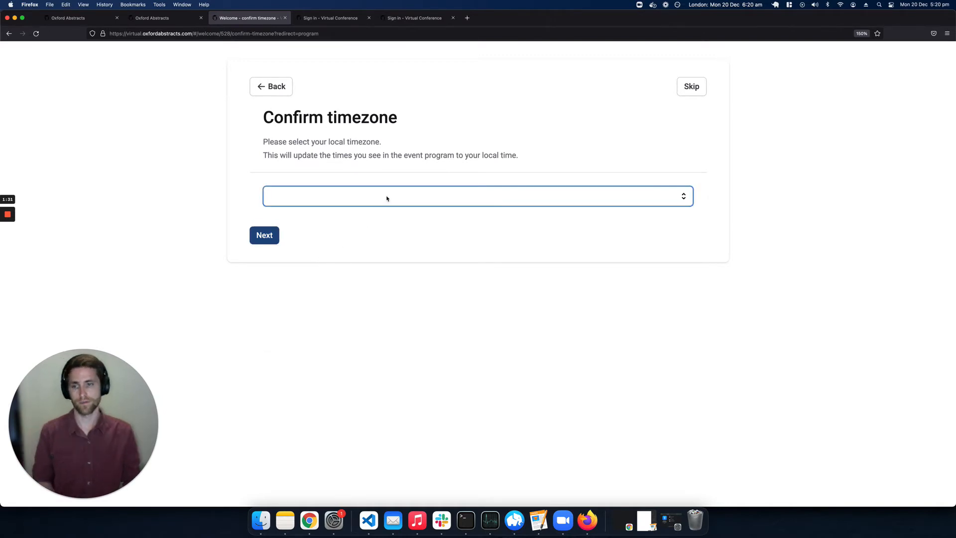
left_click(476, 196)
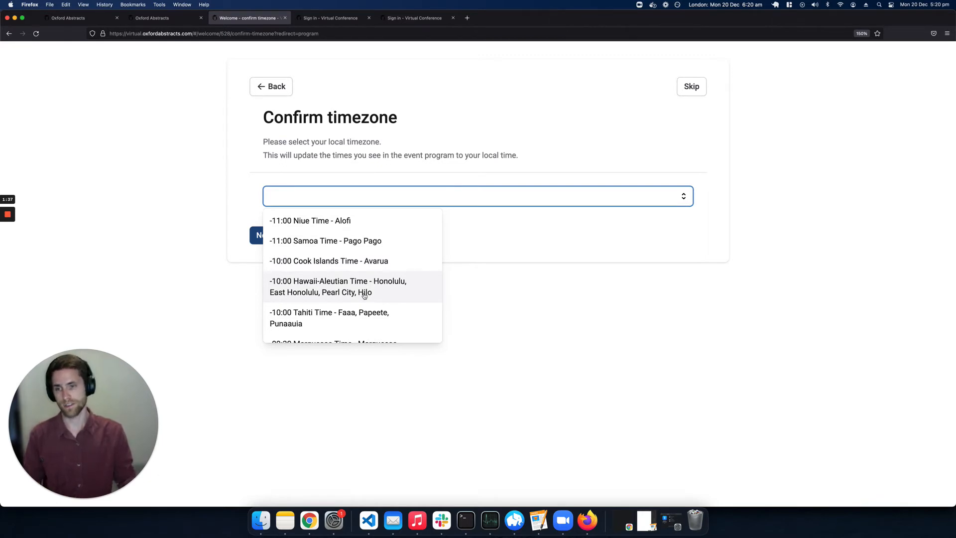
scroll("down", 3)
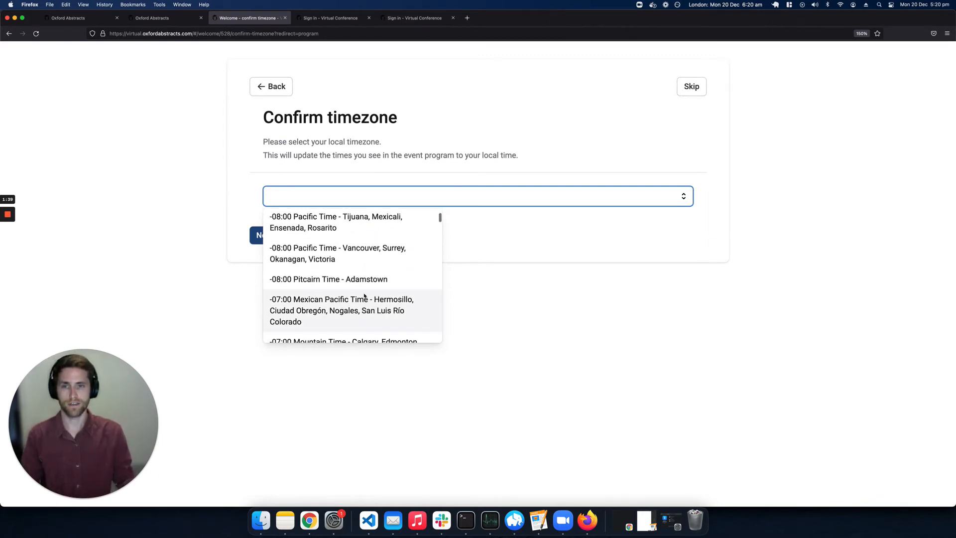
scroll("down", 3)
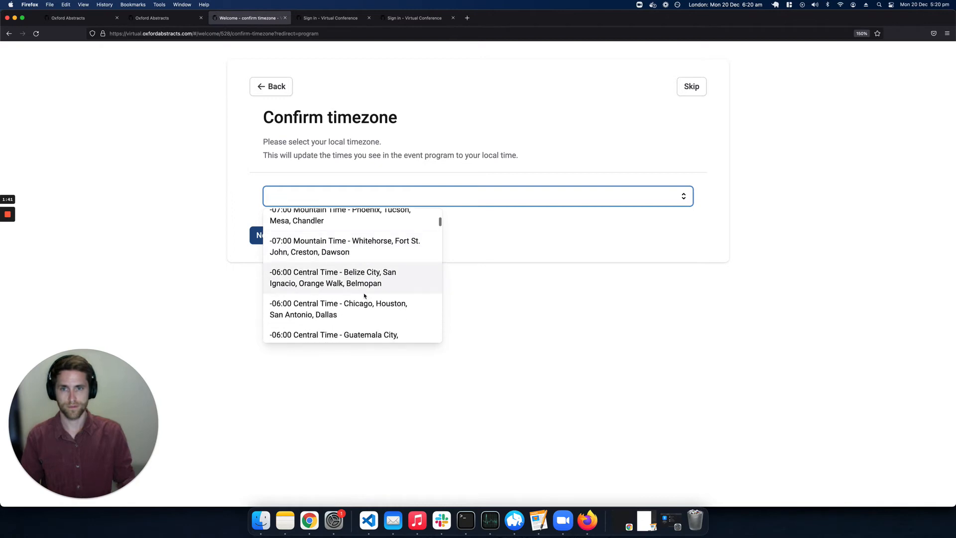
left_click(333, 335)
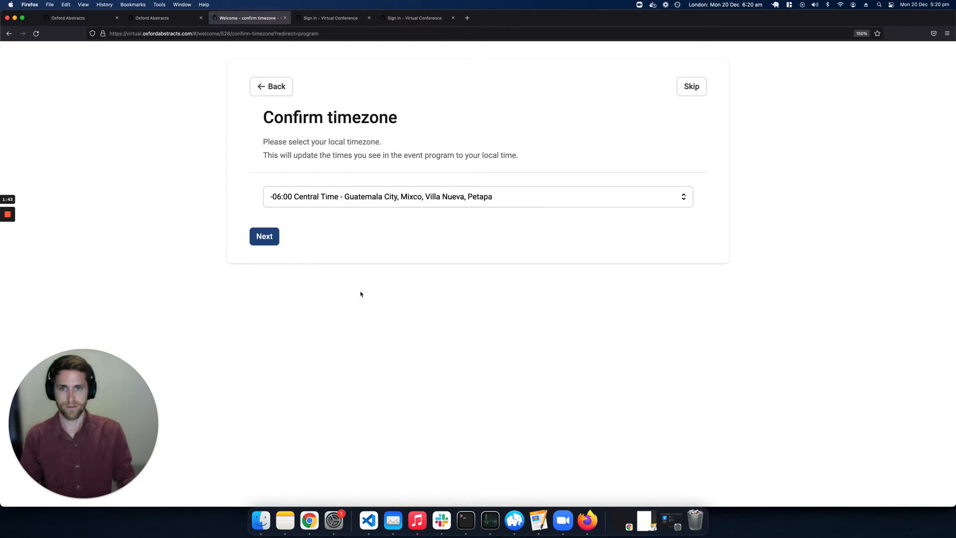
left_click(264, 236)
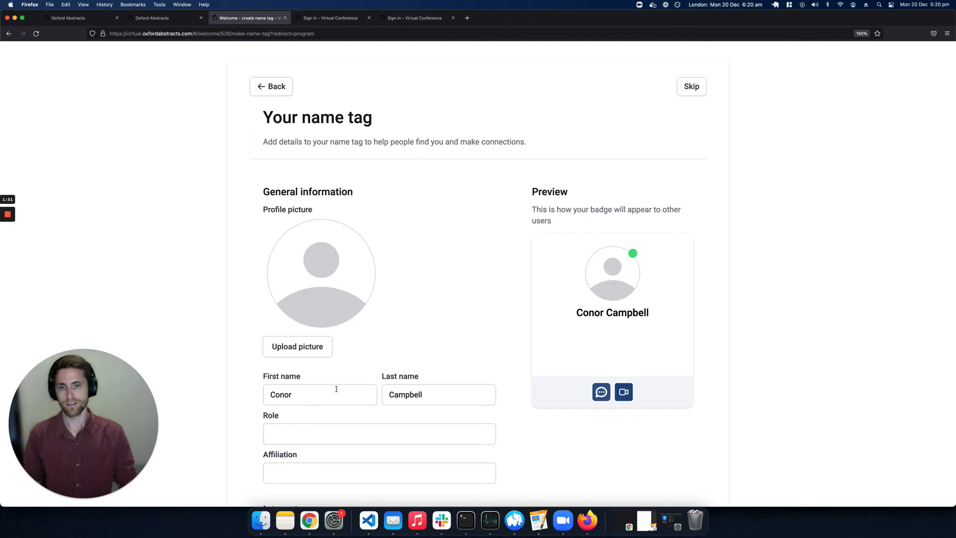
Review the badge name fields and enter University of Leeds as the affiliation.
double_click(281, 394)
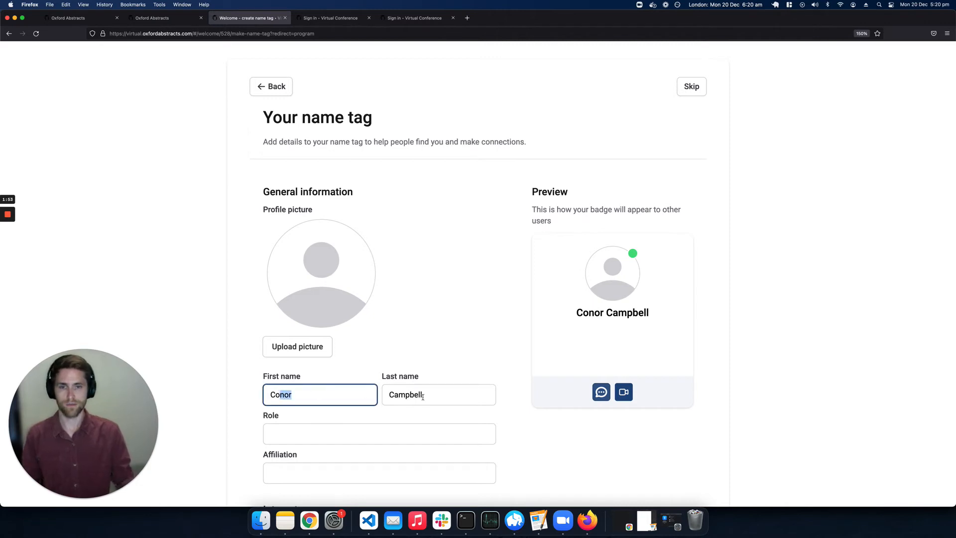
left_click(438, 394)
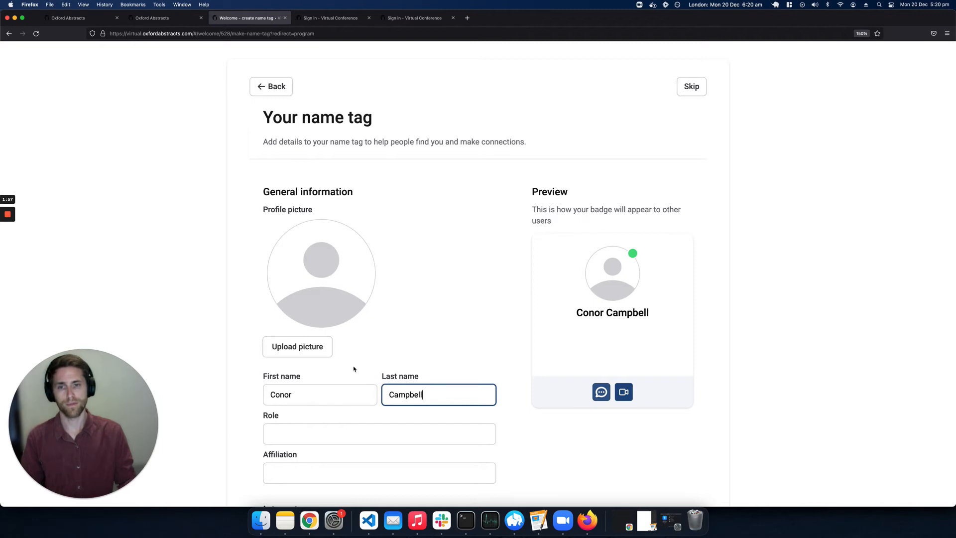
left_click(320, 394)
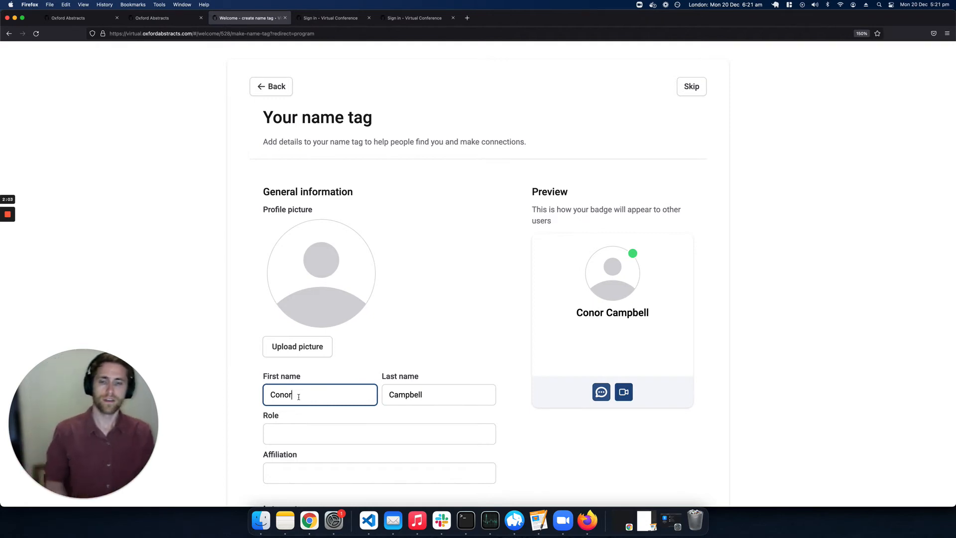
scroll("down", 3)
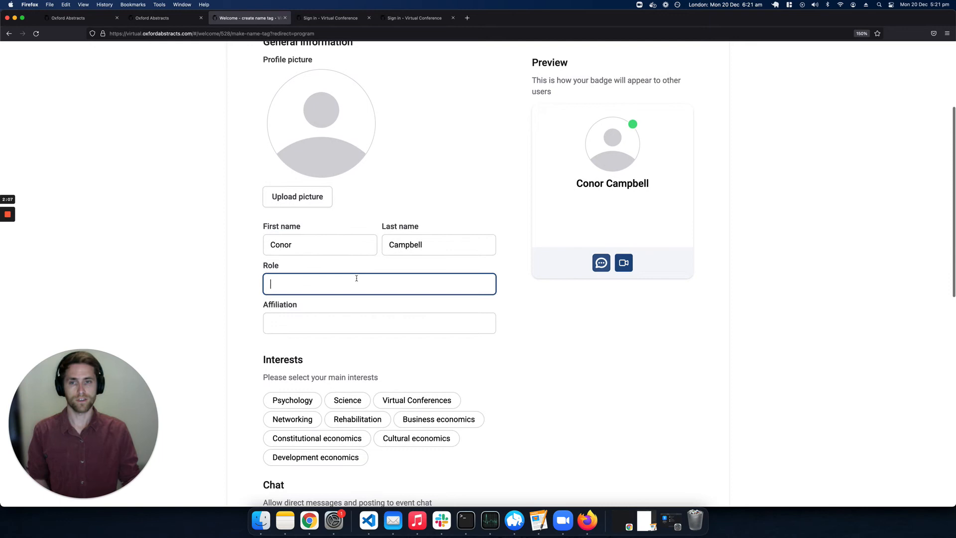
left_click(378, 322)
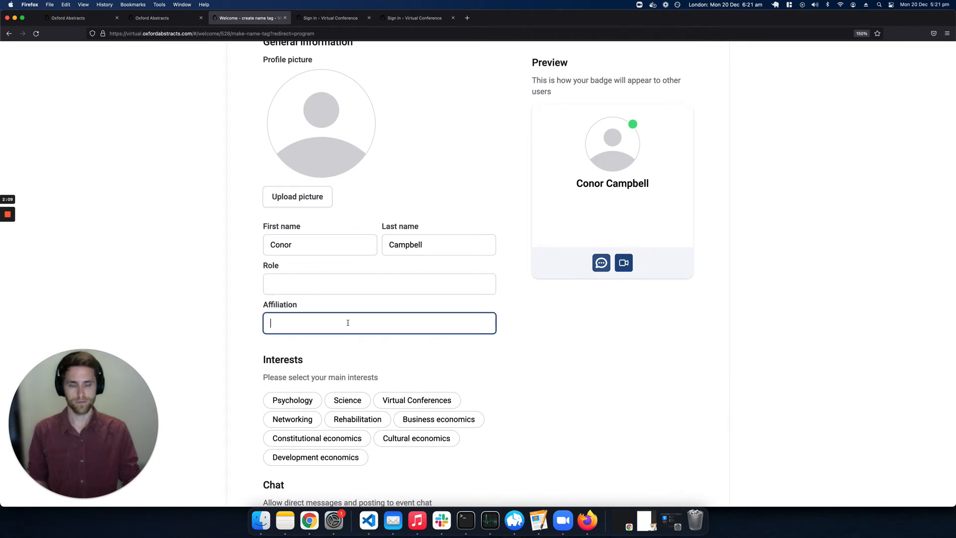
type("University of Leeds")
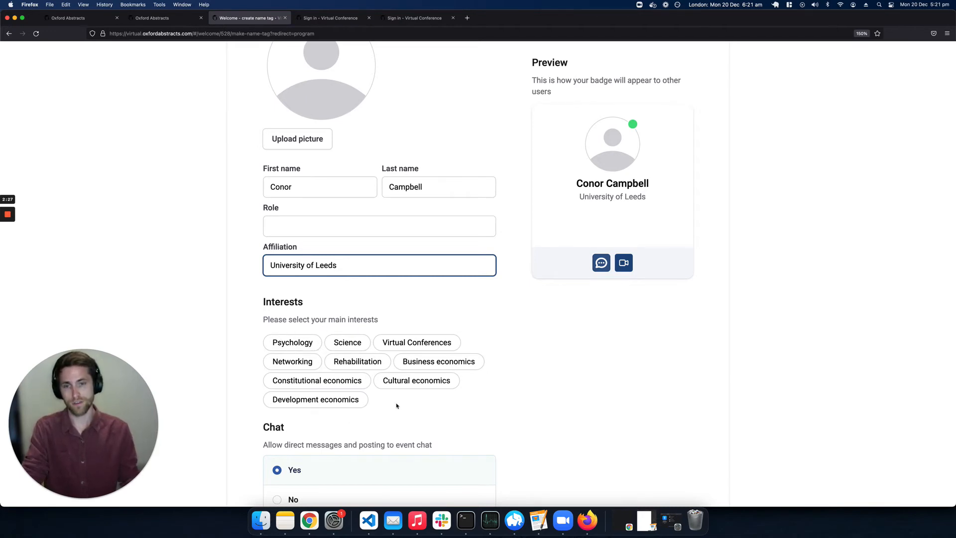
Add Networking and Constitutional economics interests and leave chat availability set to Yes.
left_click(317, 379)
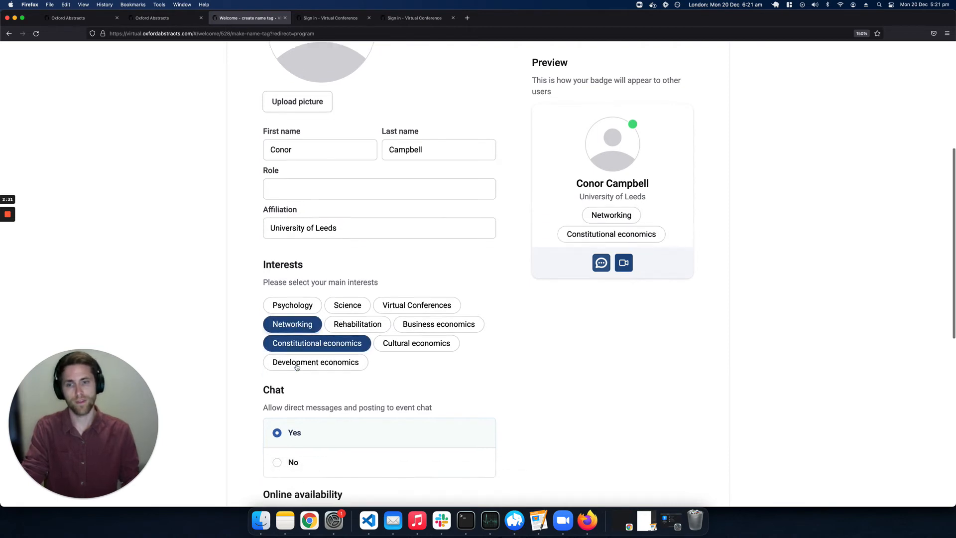
scroll("down", 3)
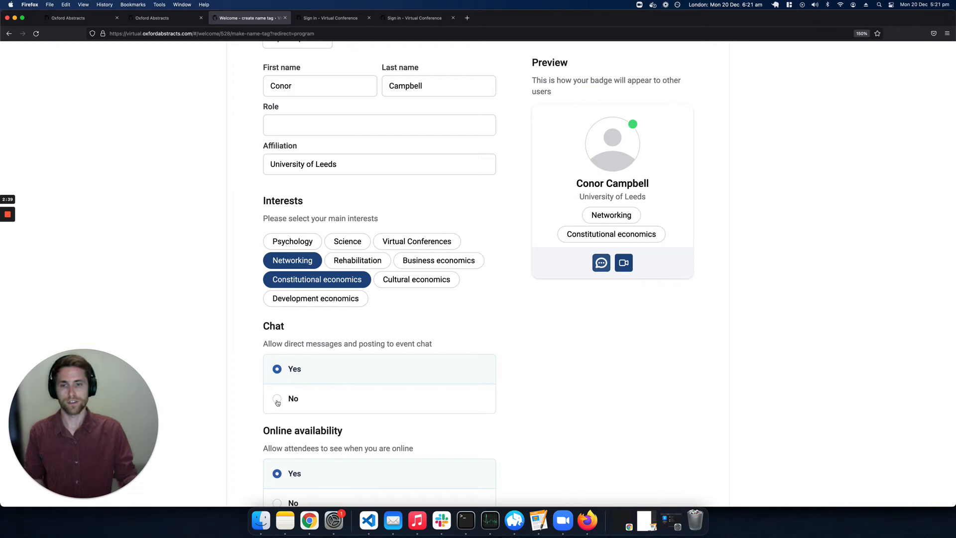
left_click(277, 398)
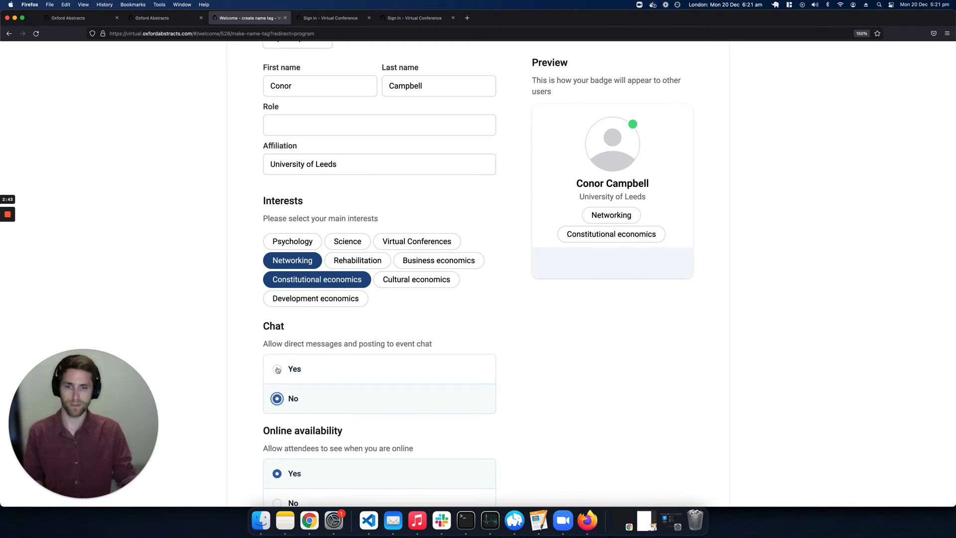
left_click(277, 369)
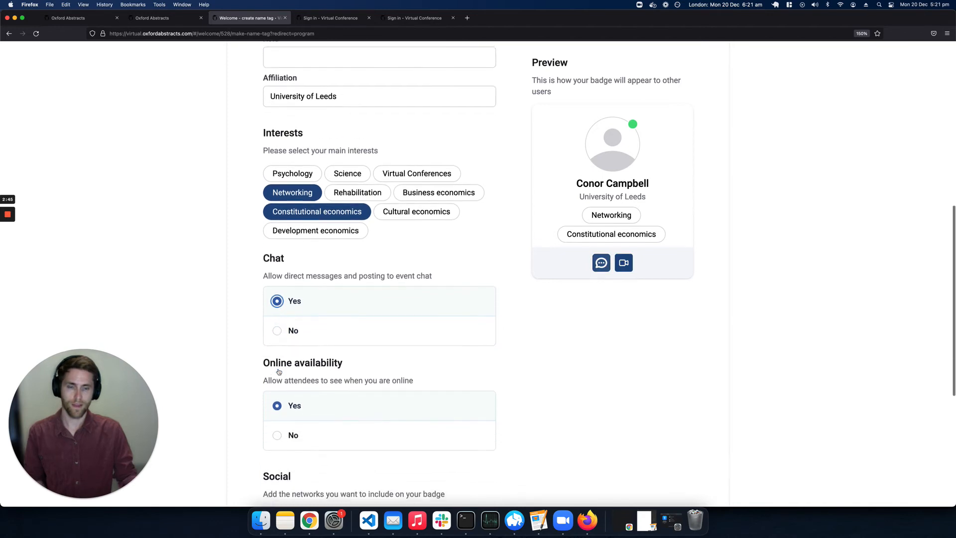
Toggle online status visibility off and back to Yes, then review the rest of the badge form.
scroll("down", 3)
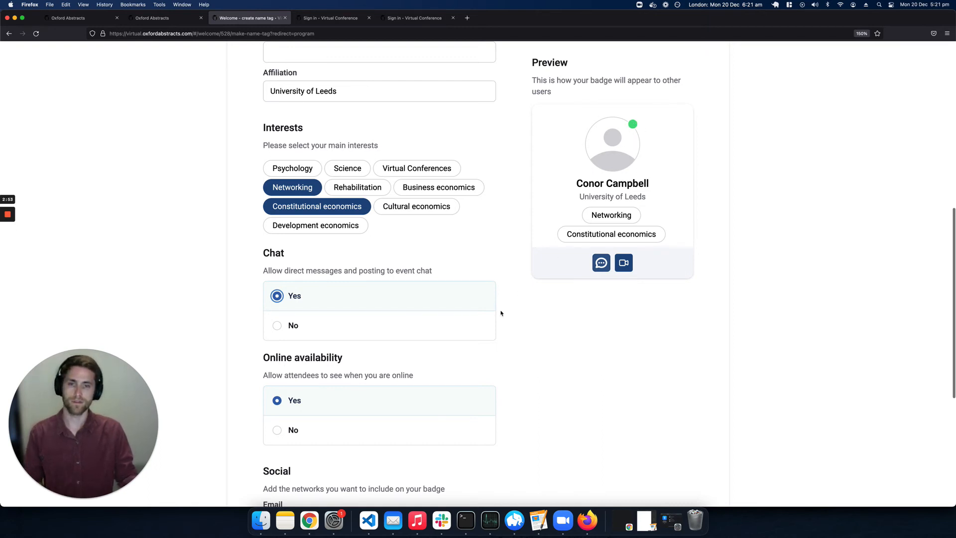
left_click(276, 430)
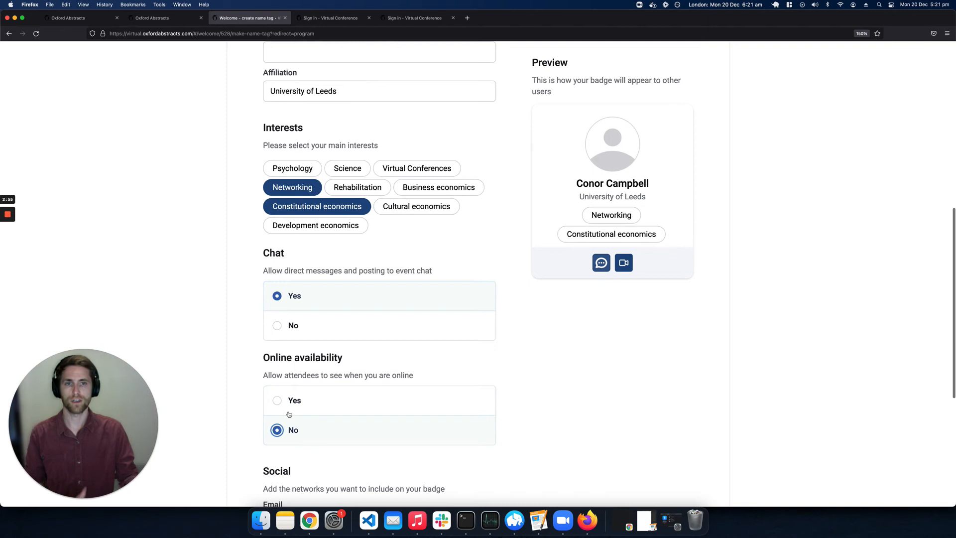
left_click(276, 400)
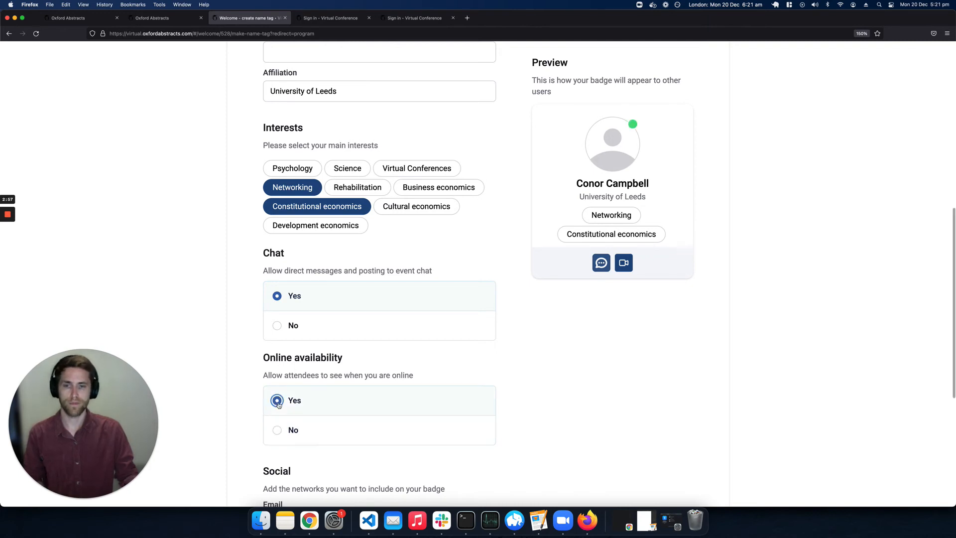
scroll("down", 3)
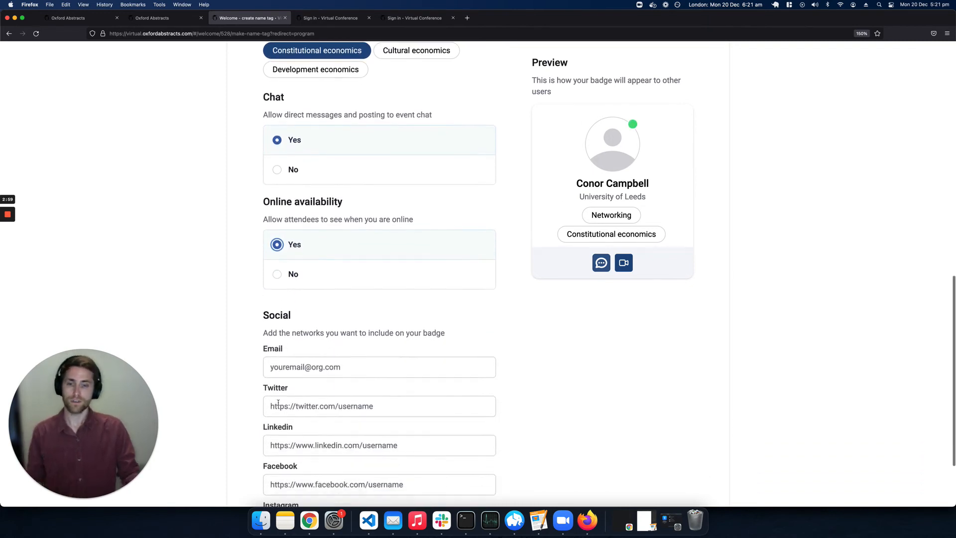
scroll("down", 3)
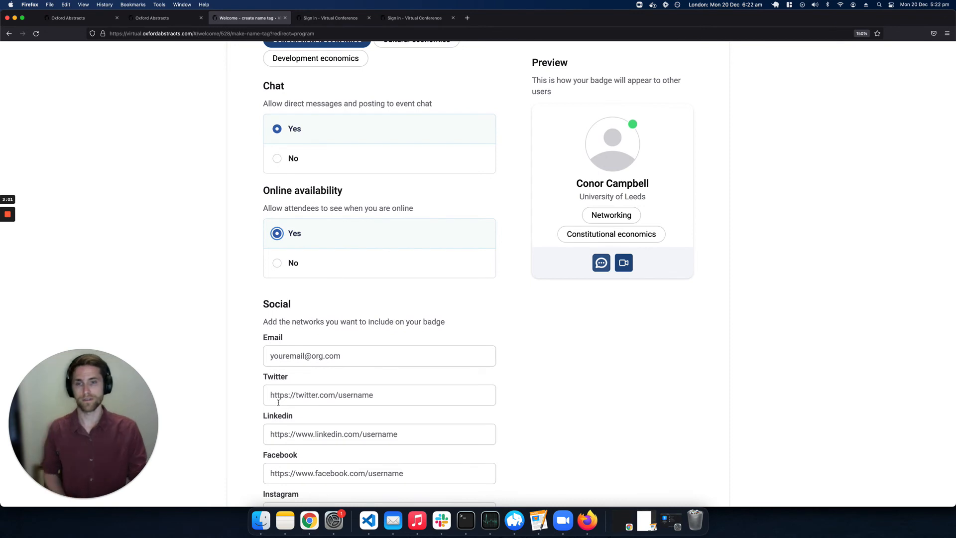
scroll("down", 3)
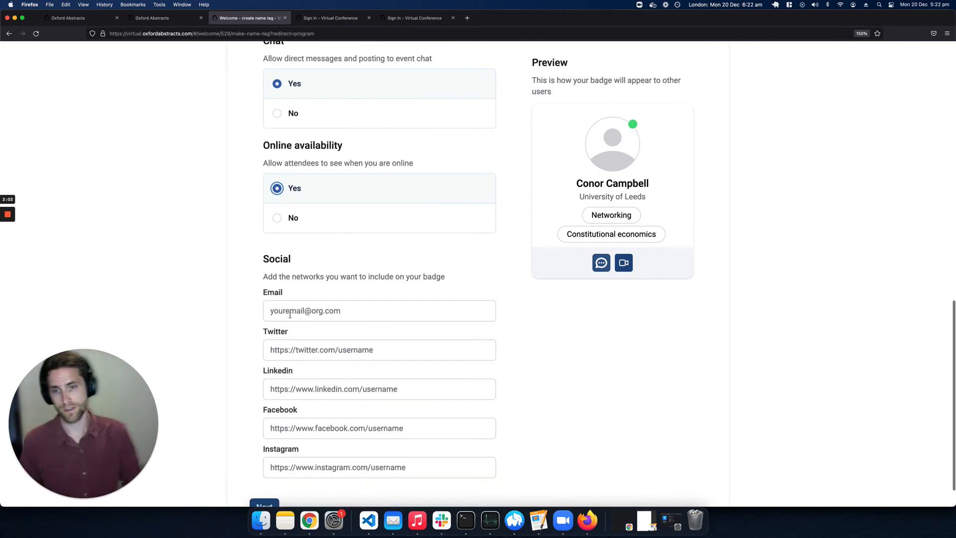
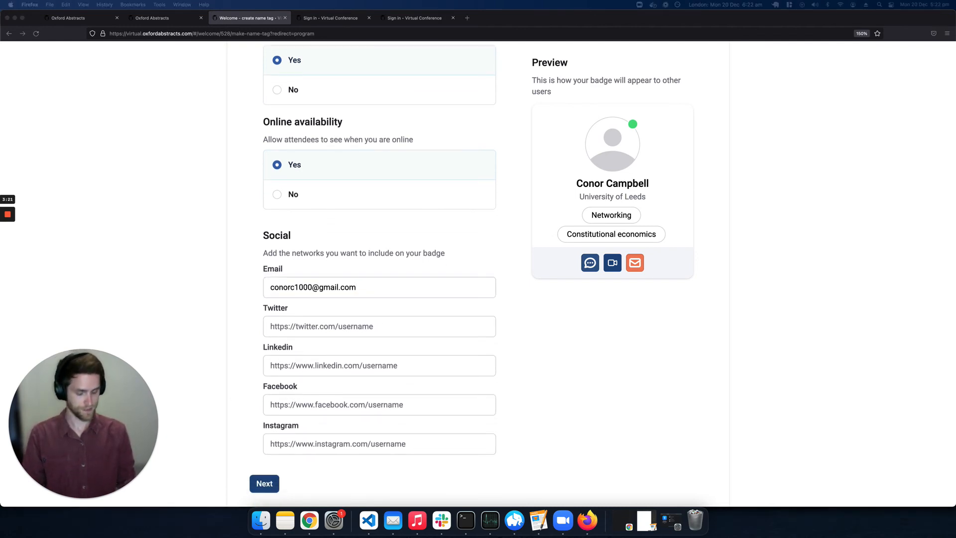
left_click(378, 287)
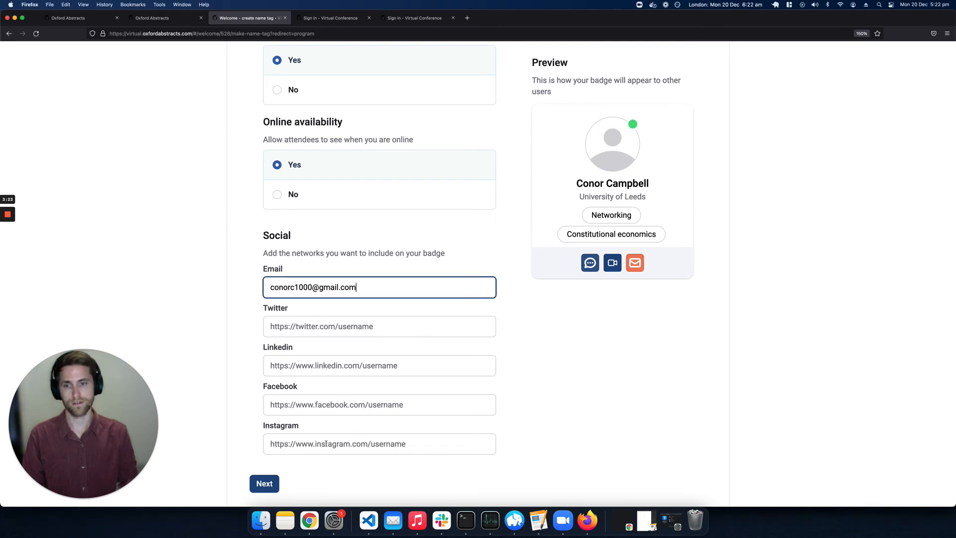
type("www.instagram.com/conorc1000")
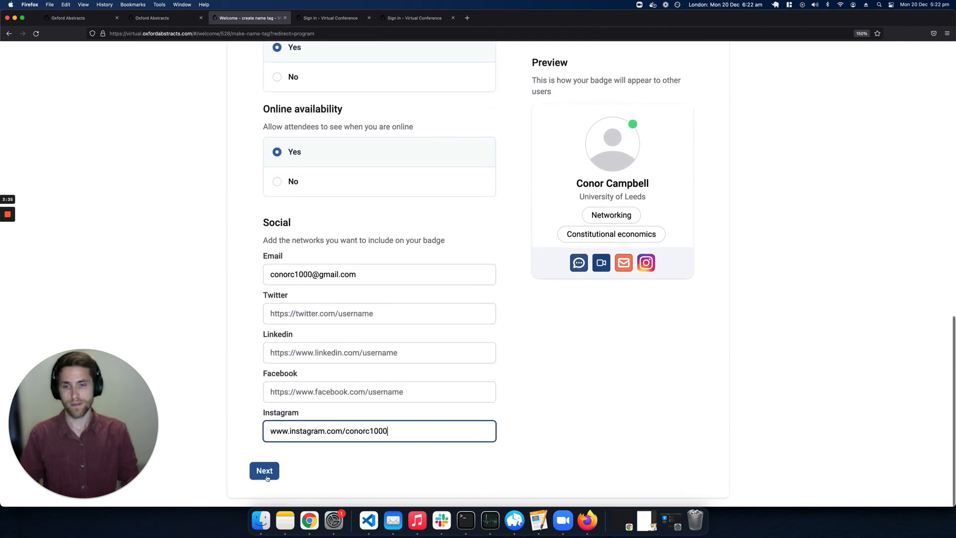
left_click(264, 470)
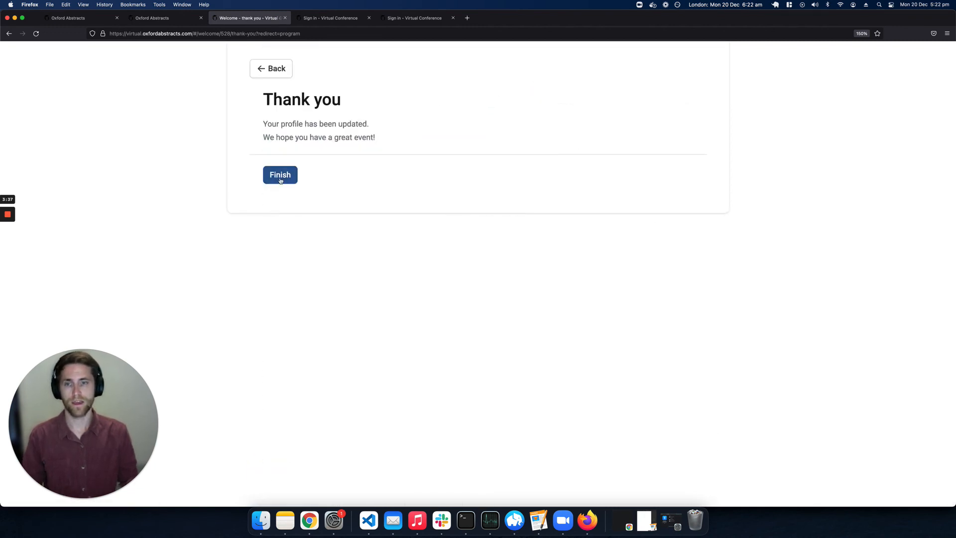
Finish setup, check the chat sidebar, and return to the program schedule's Searching for solutions session.
left_click(280, 175)
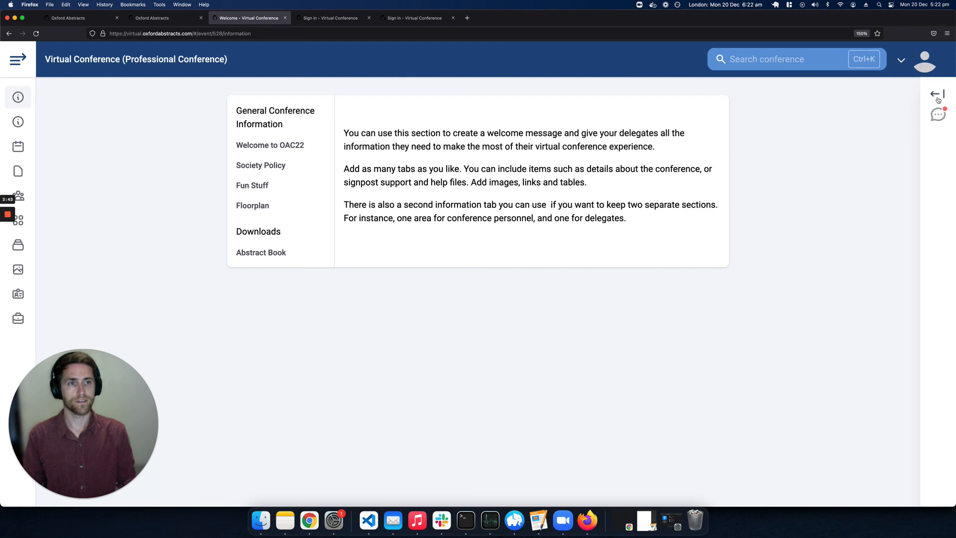
left_click(938, 114)
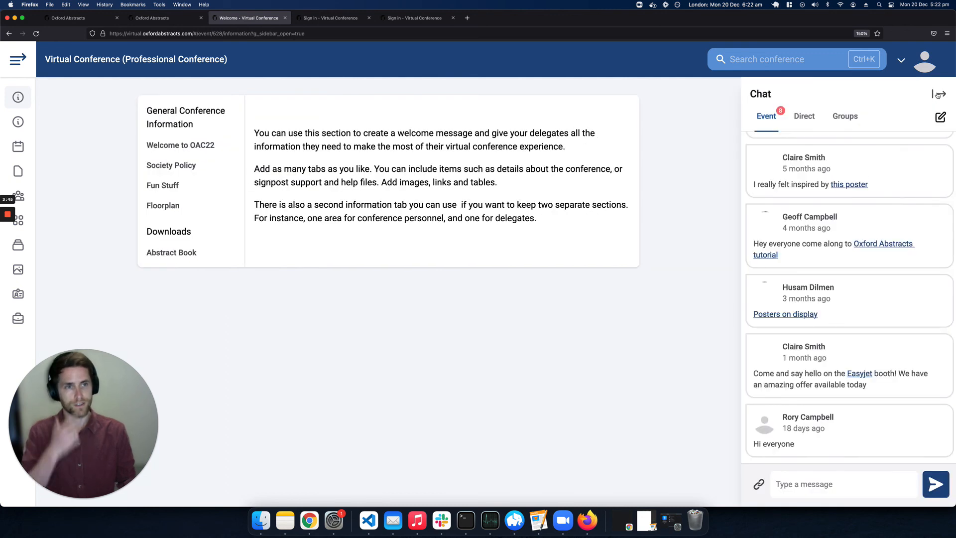
left_click(933, 93)
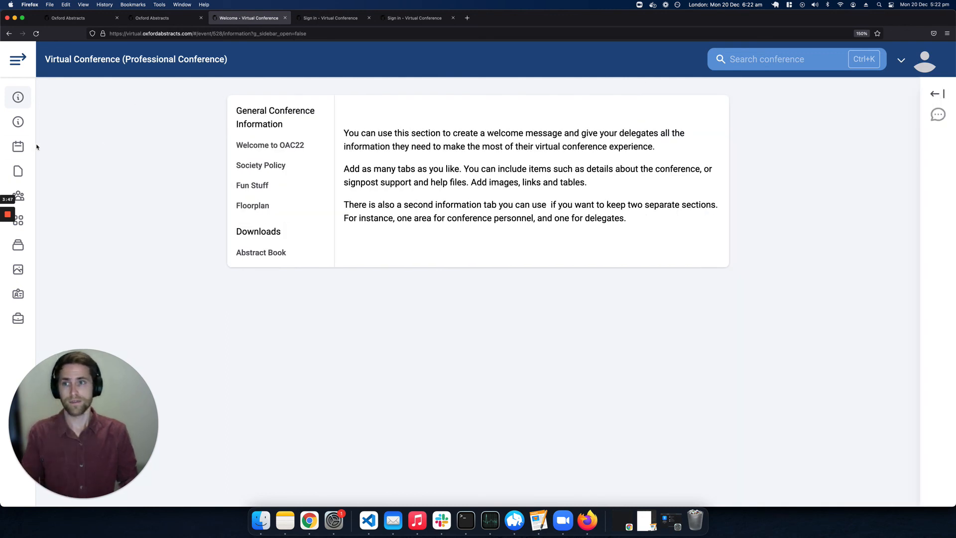
left_click(18, 146)
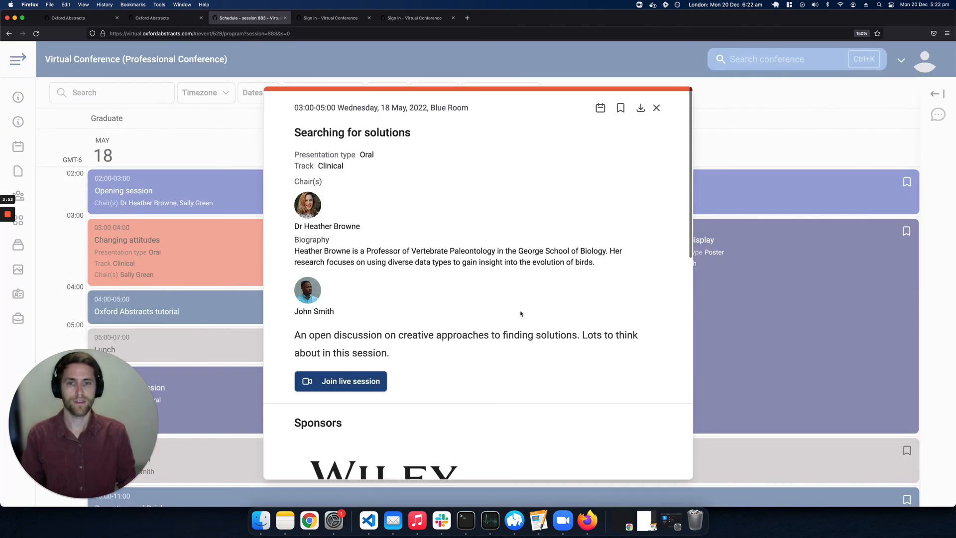
scroll("down", 3)
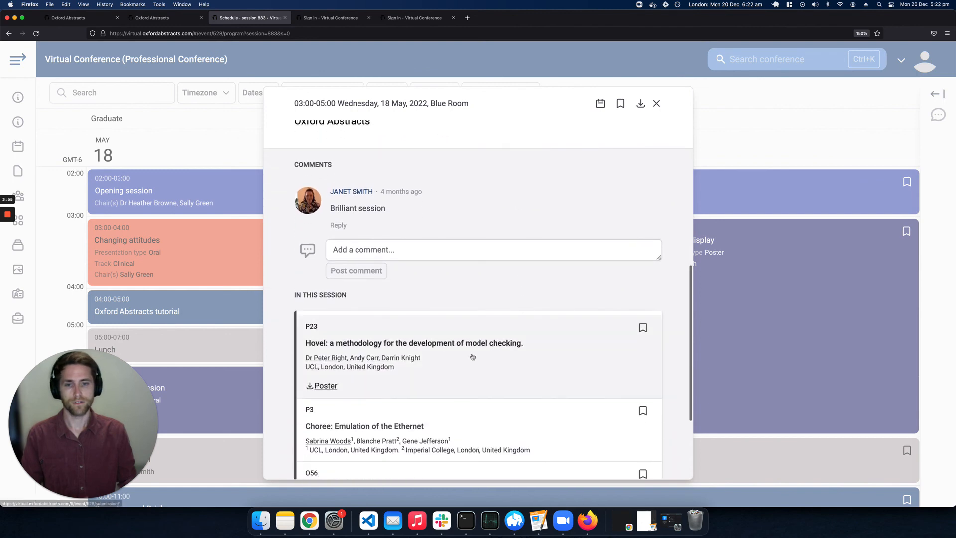